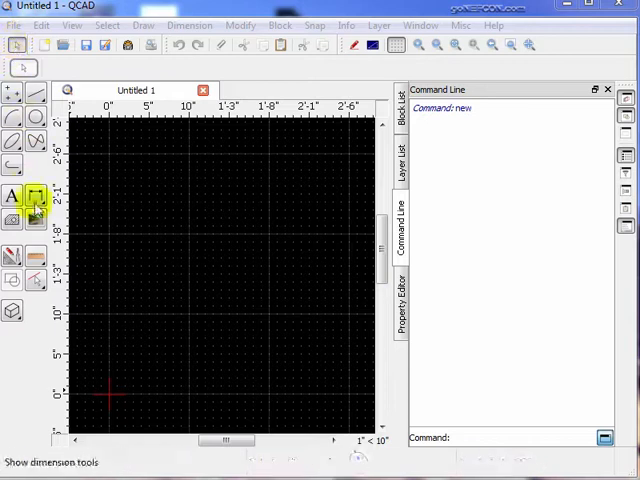
Step: Bring up QCAD's Import Bitmap picture dialog
click(36, 220)
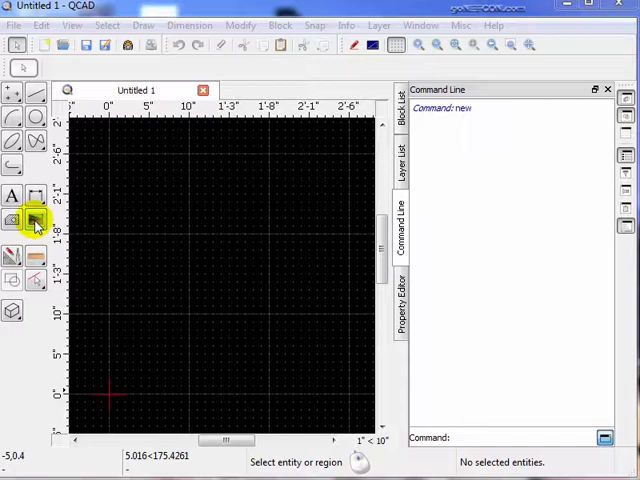
click(35, 221)
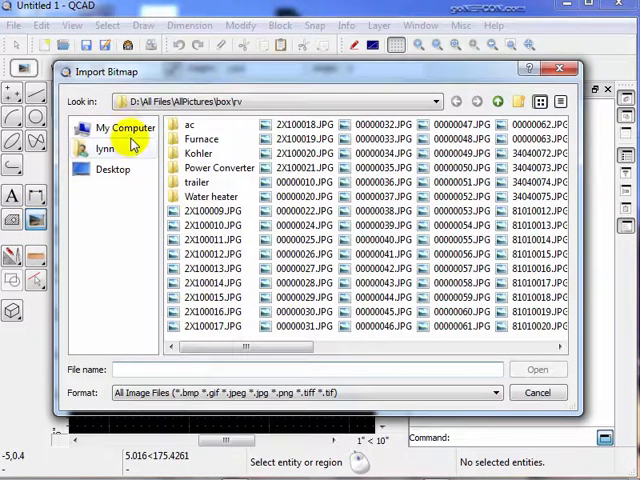
mouse_move(120, 210)
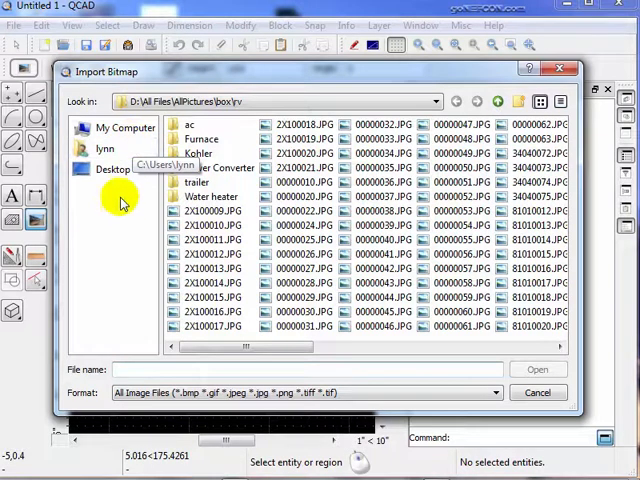
mouse_move(622, 95)
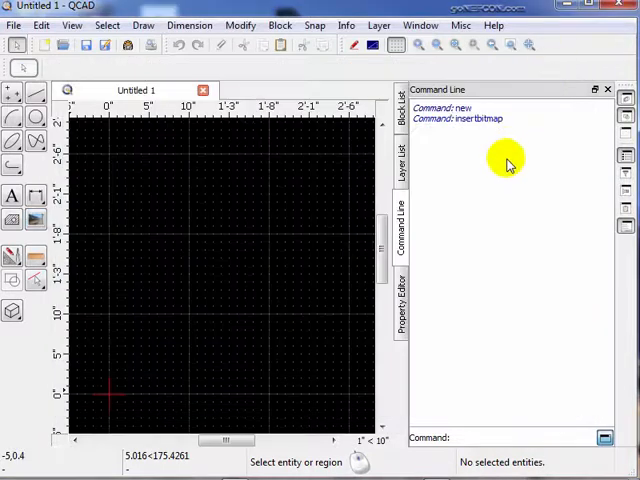
mouse_move(477, 197)
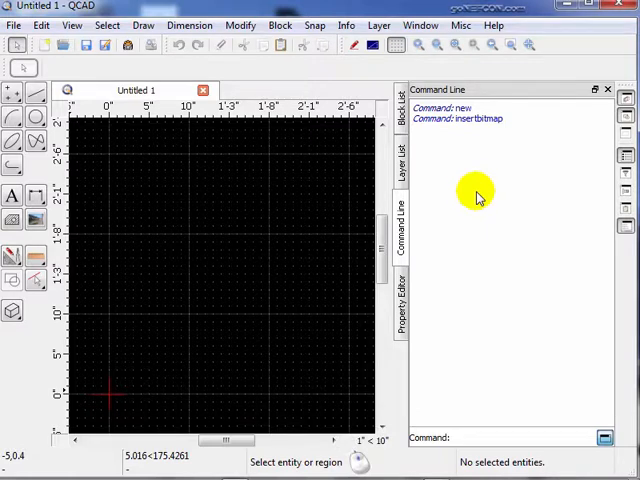
Step: Add a new layer named bitmap via the Layer List, then head to the rv photo folder
click(402, 150)
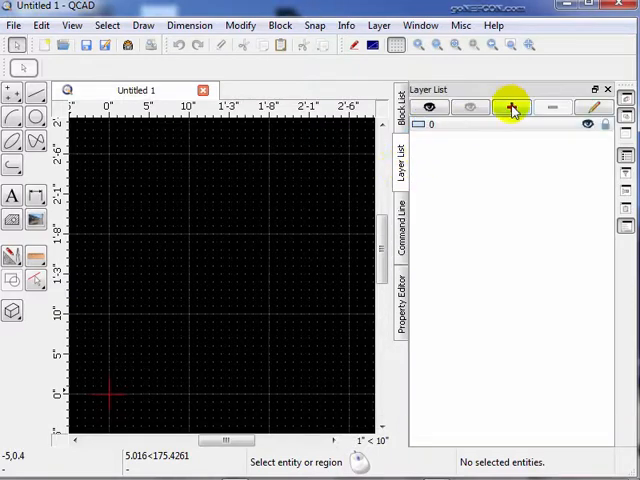
click(511, 107)
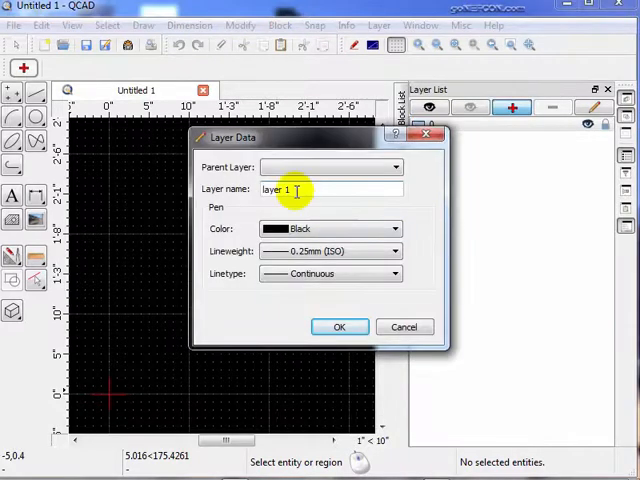
click(339, 326)
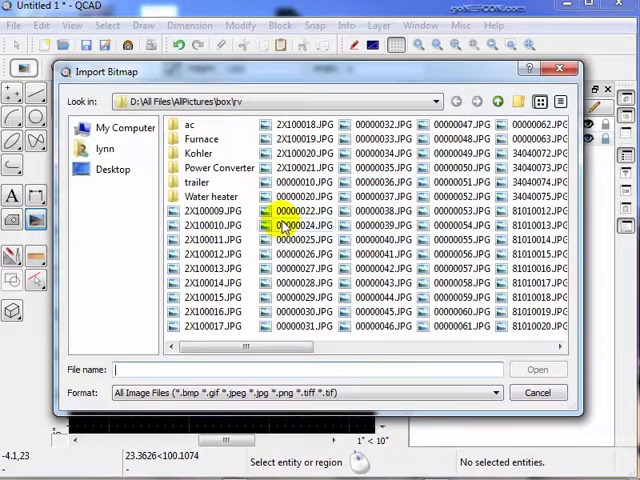
click(296, 225)
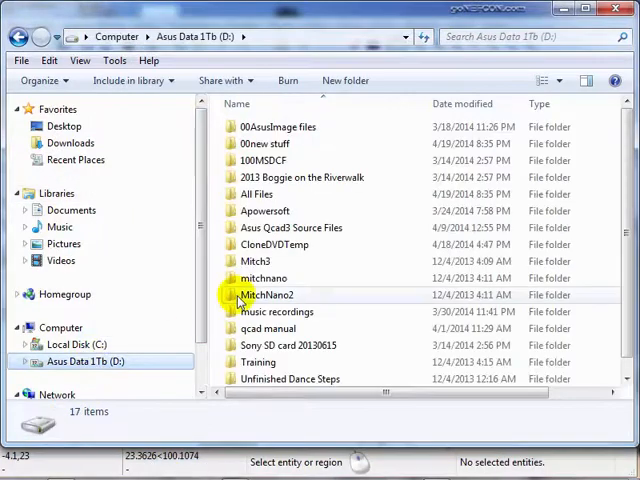
Step: Browse into D: All Files \ AllPictures \ box \ rv and scroll through the RV thumbnails
double_click(261, 194)
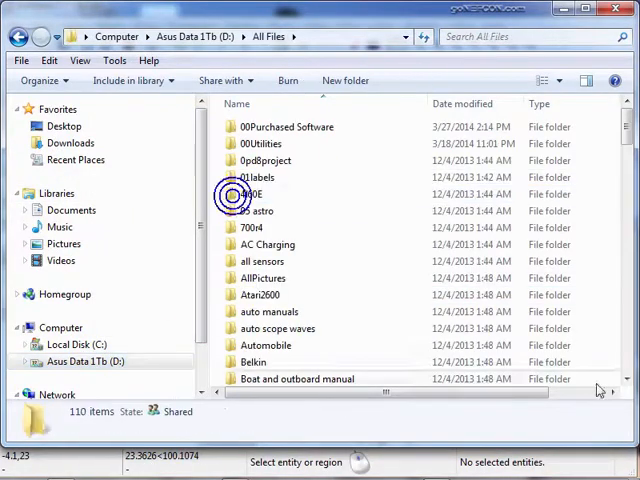
double_click(262, 278)
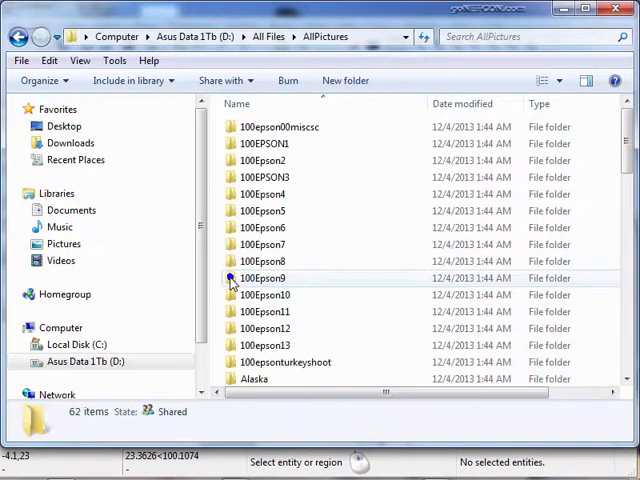
scroll(down, 3)
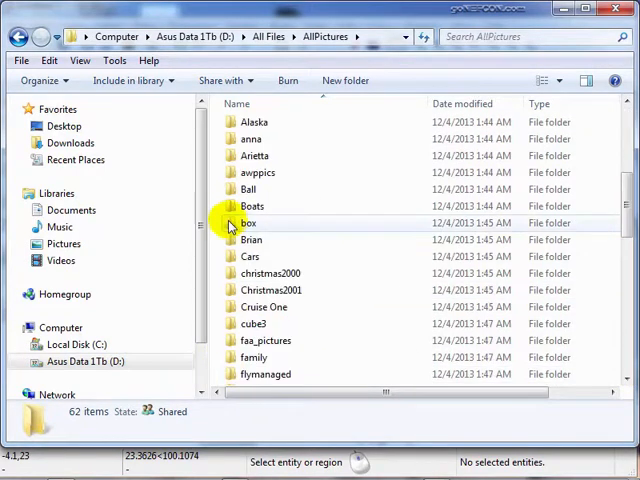
double_click(248, 223)
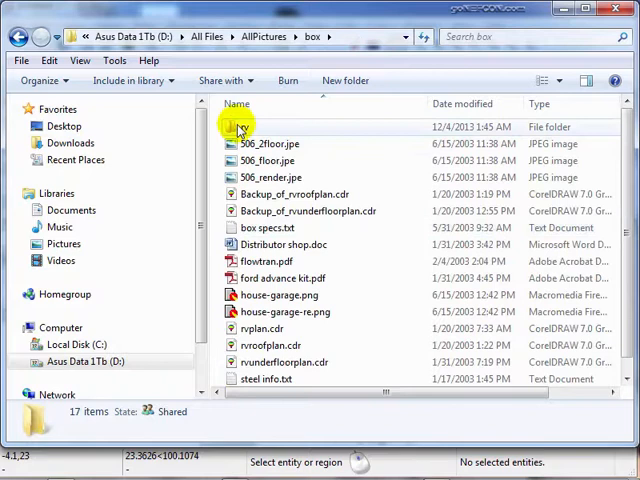
double_click(233, 127)
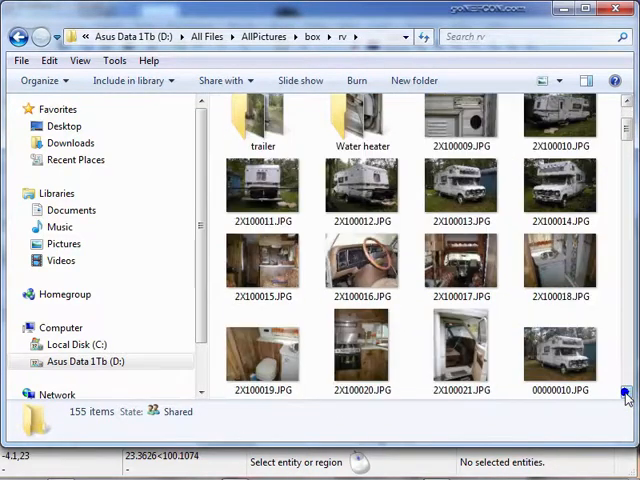
scroll(down, 3)
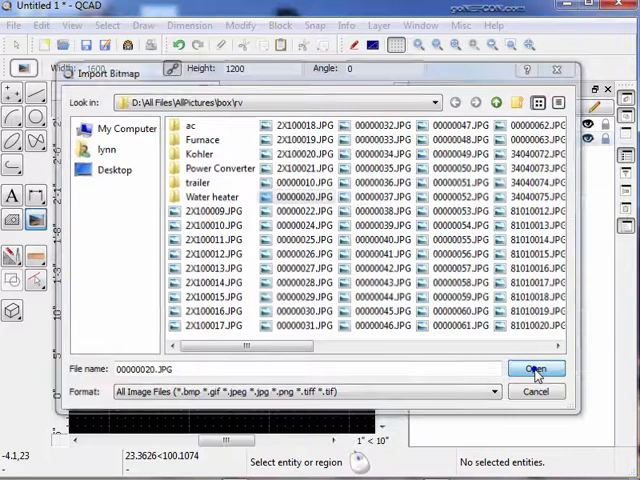
Step: Import the chosen photo 00000020.JPG (1600 by 1200) into the drawing
click(537, 369)
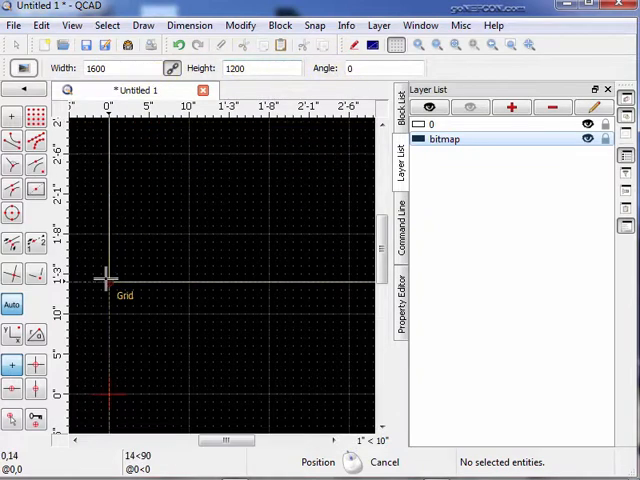
mouse_move(100, 370)
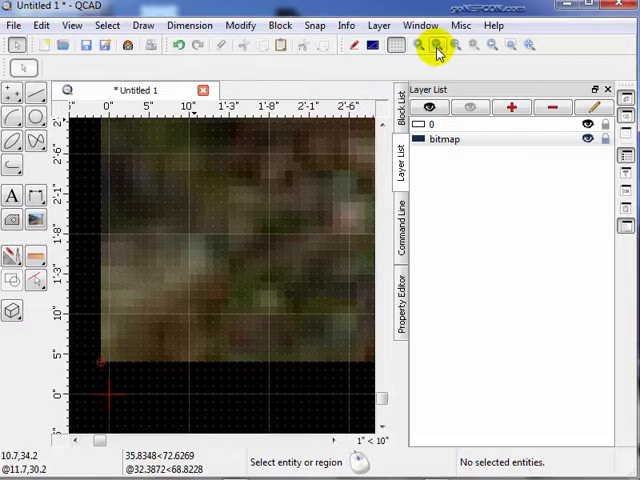
Step: Auto Zoom so the whole RV photo fits the view
click(453, 44)
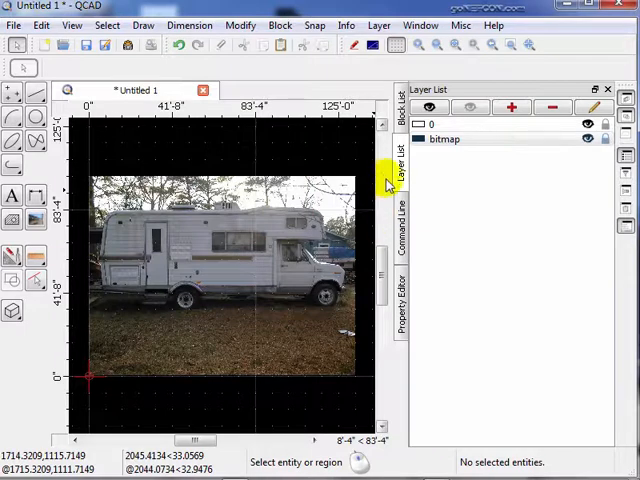
mouse_move(385, 155)
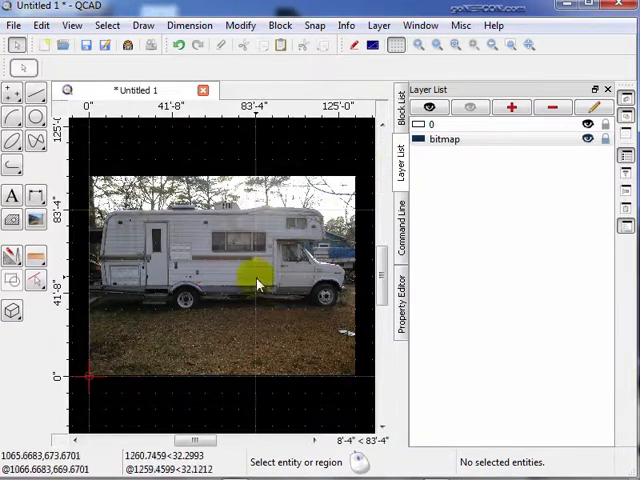
mouse_move(185, 305)
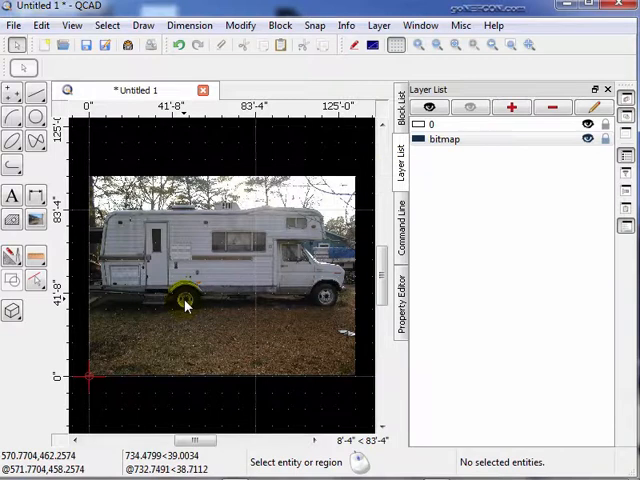
mouse_move(328, 305)
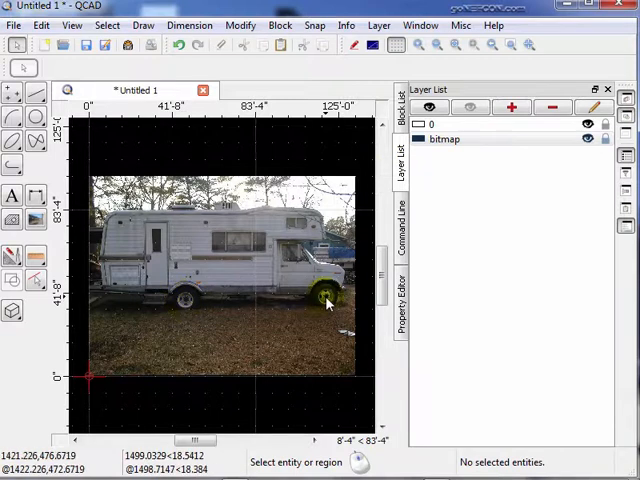
mouse_move(185, 305)
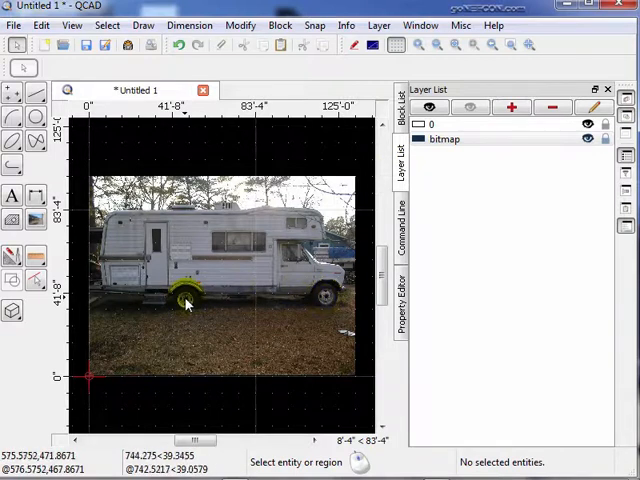
mouse_move(330, 300)
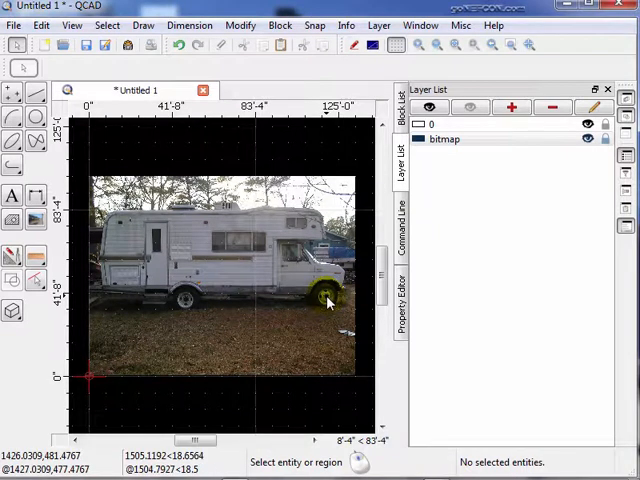
mouse_move(327, 302)
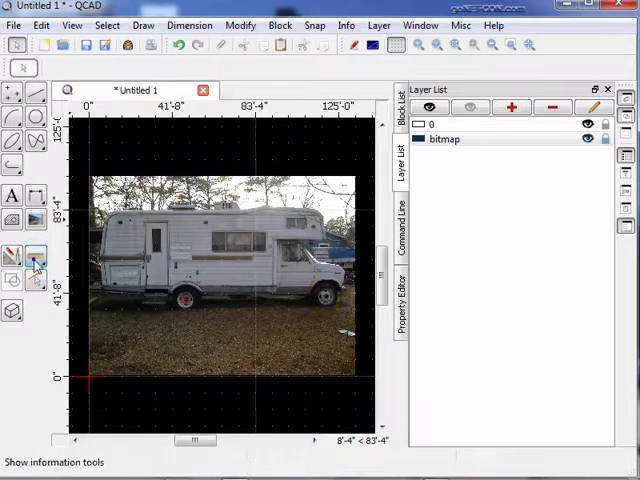
Step: Show the Information tools for measuring the wheel-to-wheel distance
click(14, 175)
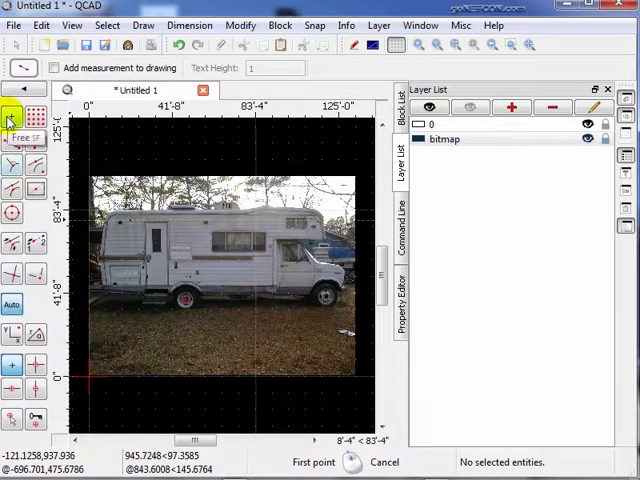
mouse_move(183, 298)
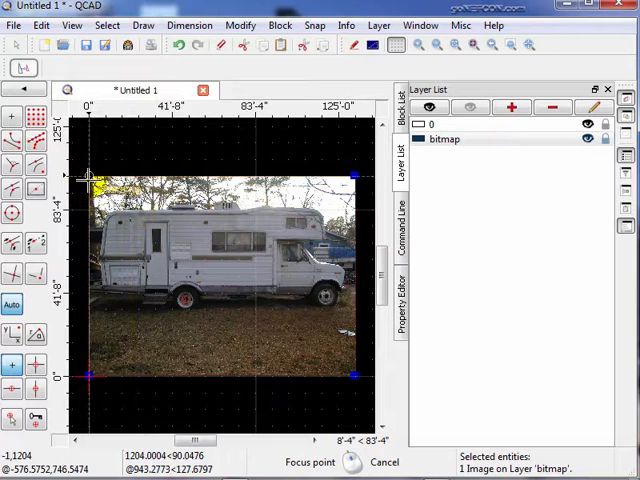
mouse_move(172, 300)
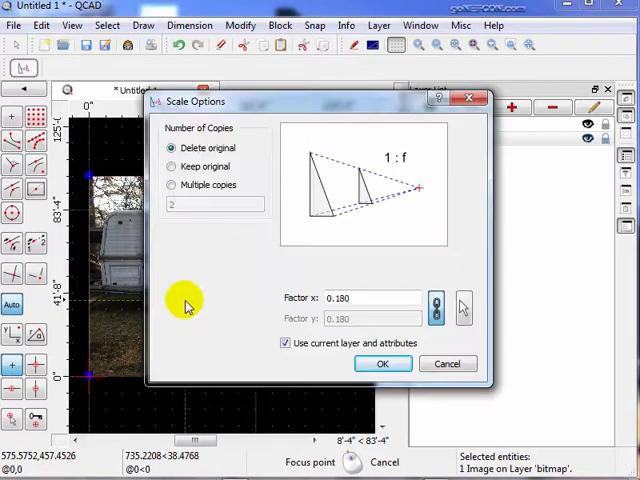
mouse_move(190, 250)
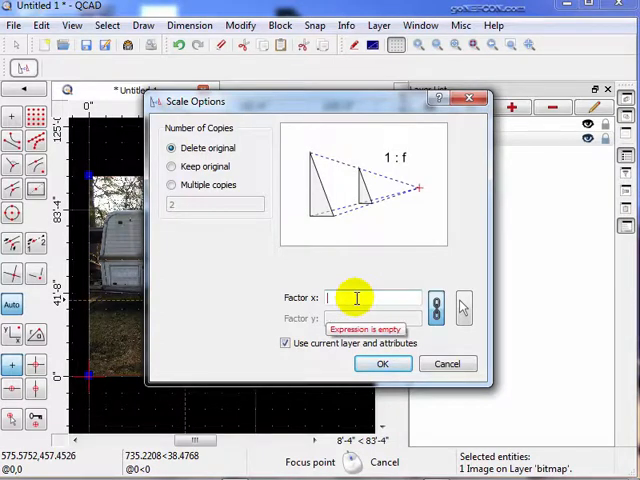
Step: Scale the RV photo by factor 17/70 to real size
text(17/70)
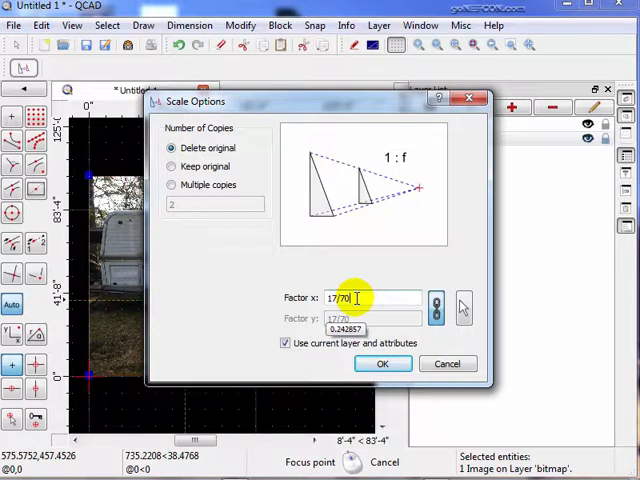
mouse_move(320, 285)
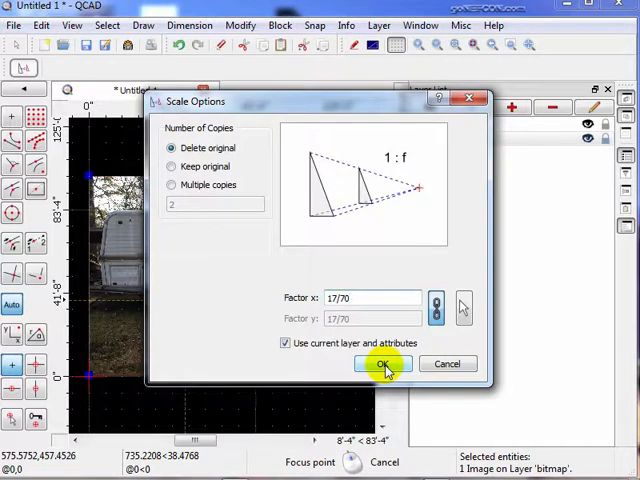
click(383, 363)
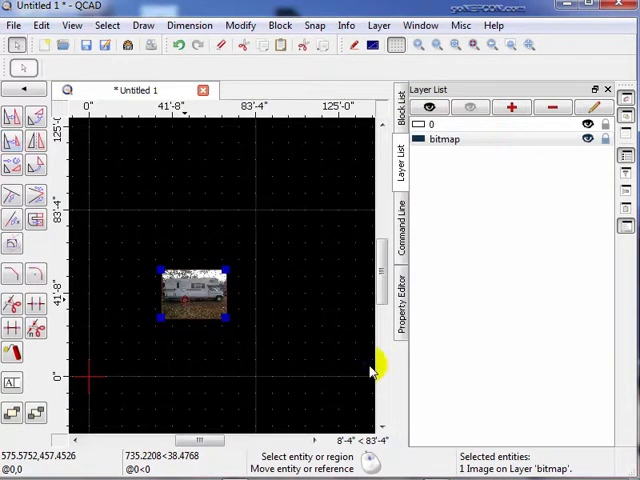
mouse_move(352, 362)
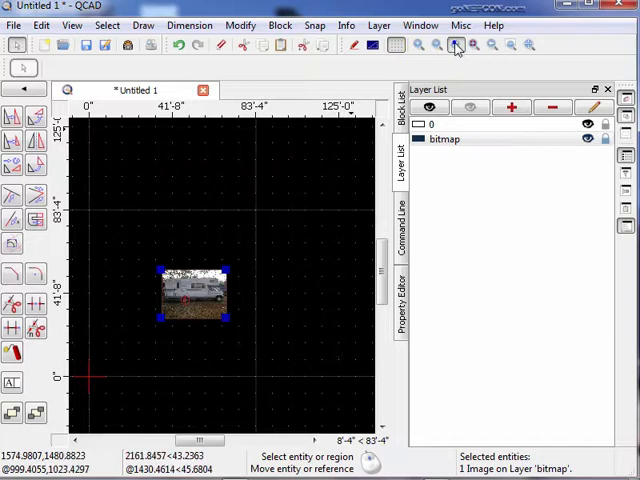
Step: Auto Zoom so the scaled RV photo fills the view again
click(456, 44)
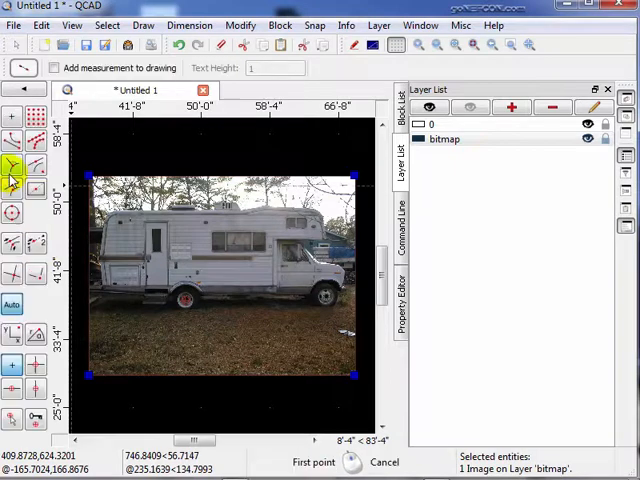
mouse_move(178, 298)
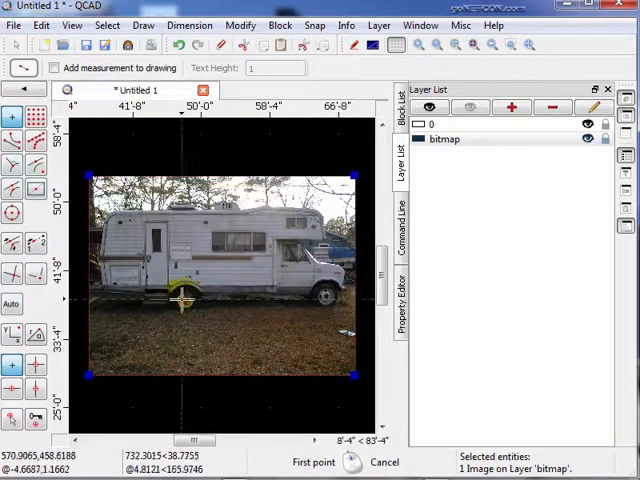
mouse_move(185, 300)
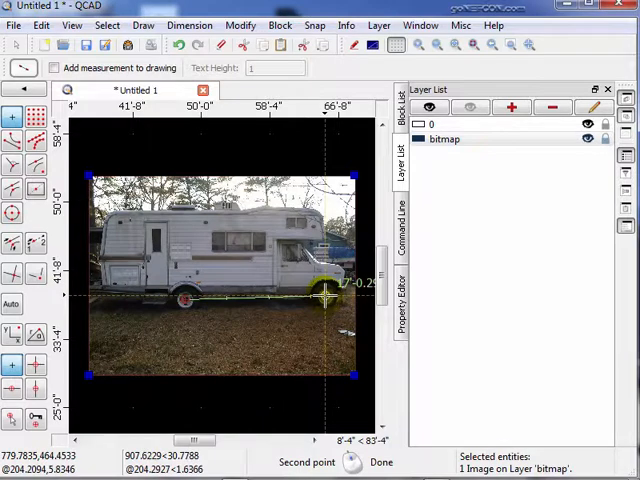
Step: Finish the point-to-point measurement at the front wheel centre
click(322, 294)
text(rv)
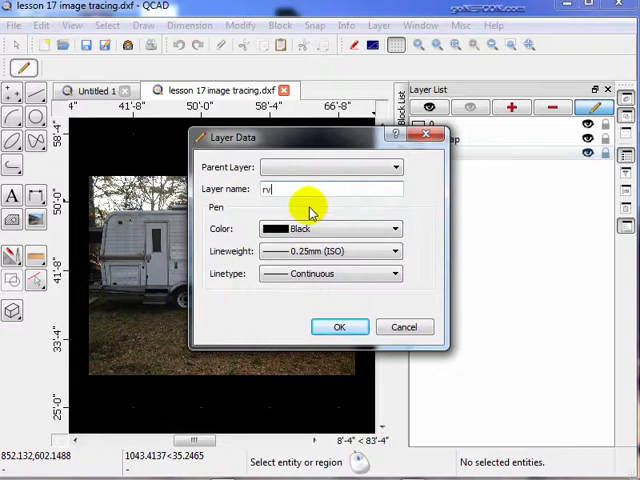
Step: Give the new rv layer a green pen colour
click(390, 228)
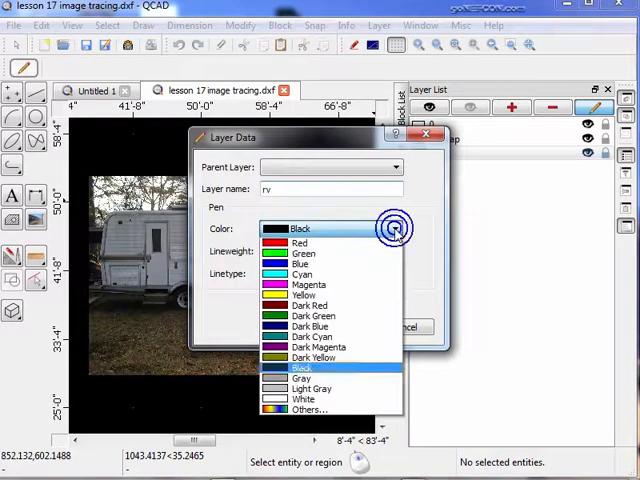
click(302, 253)
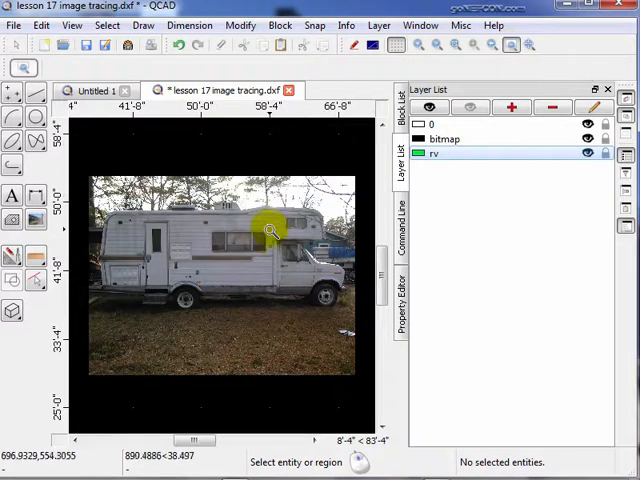
Step: Zoom a window around the RV's cab and front wheel ready for tracing
drag(270, 230, 350, 320)
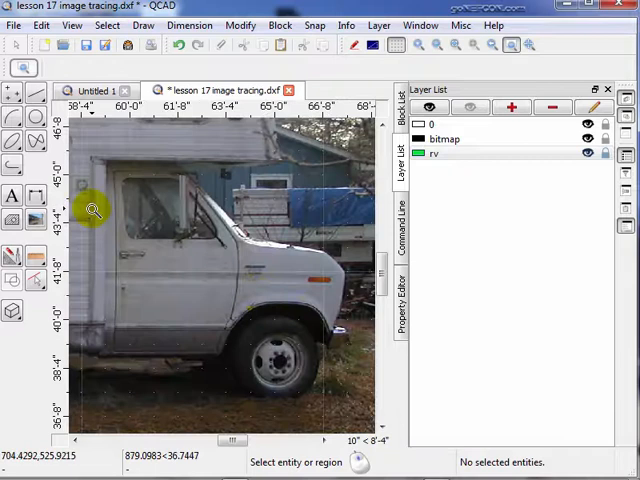
mouse_move(85, 195)
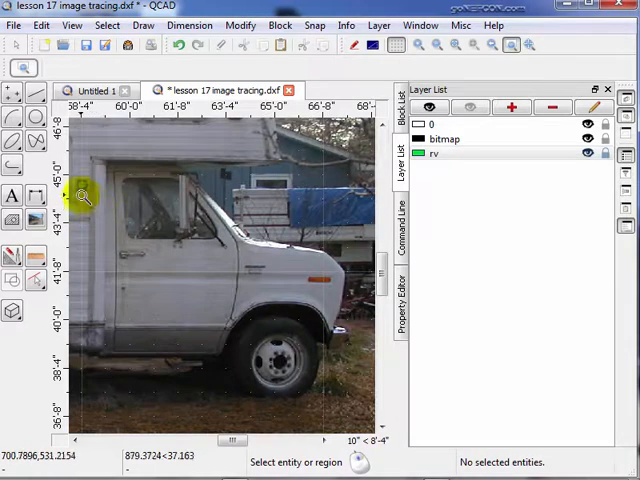
click(14, 25)
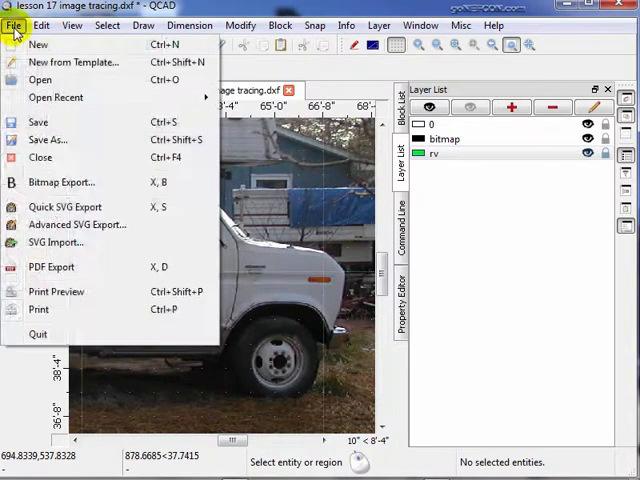
click(38, 44)
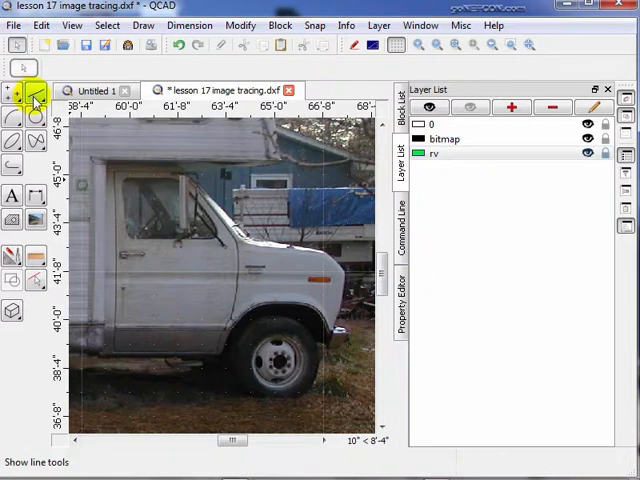
mouse_move(13, 167)
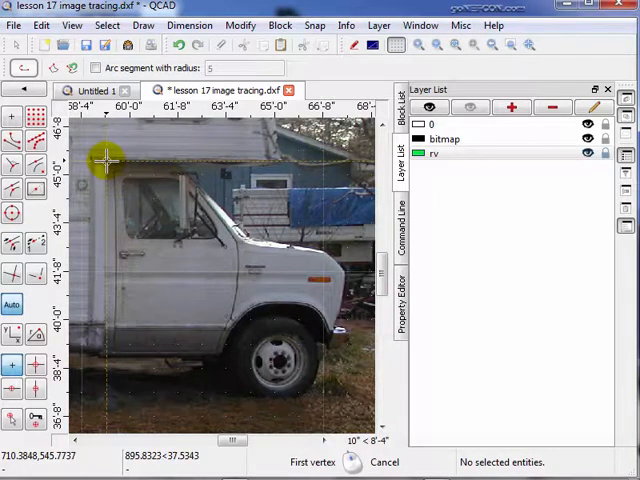
Step: Begin the cab-outline polyline with its first vertex at the cab's top rear corner
click(103, 163)
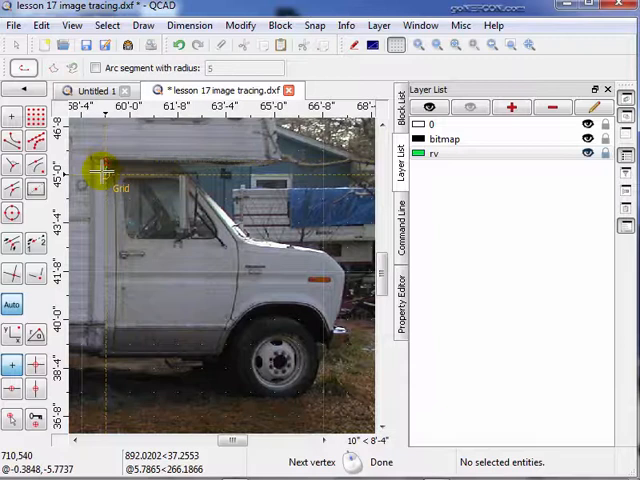
mouse_move(105, 208)
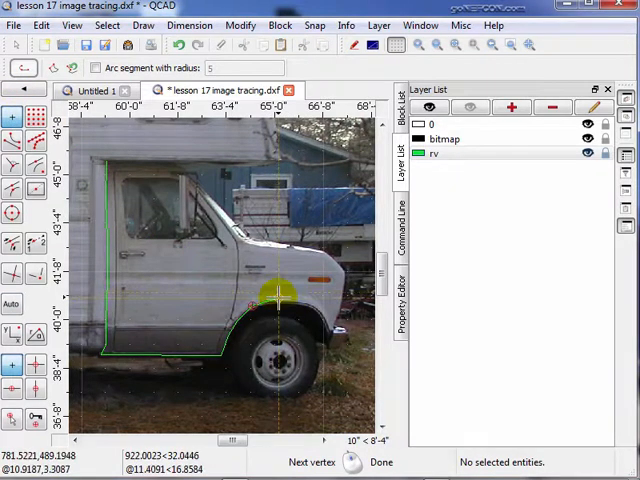
mouse_move(298, 305)
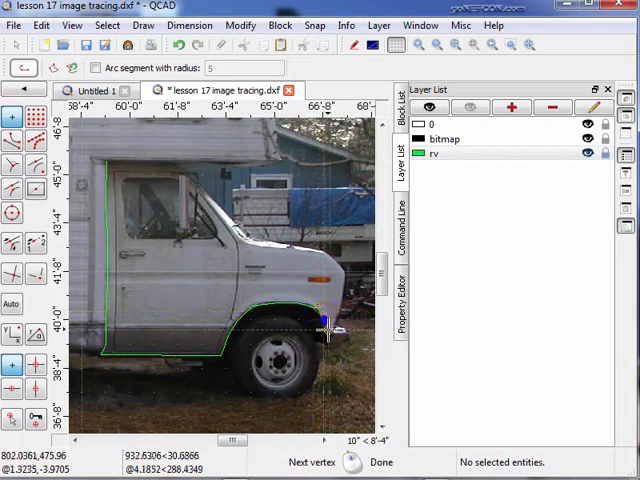
mouse_move(330, 352)
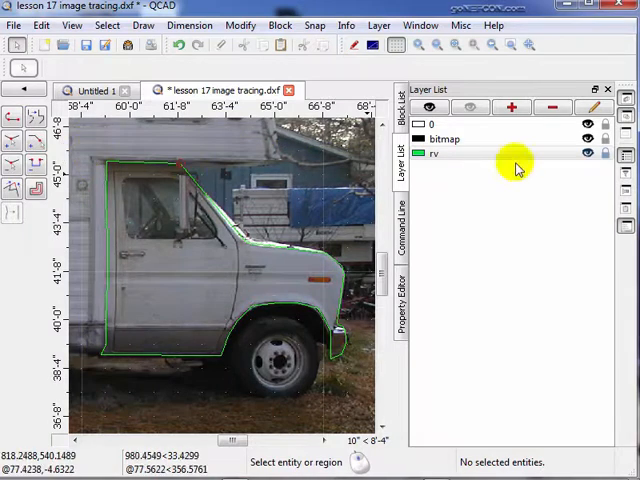
click(588, 124)
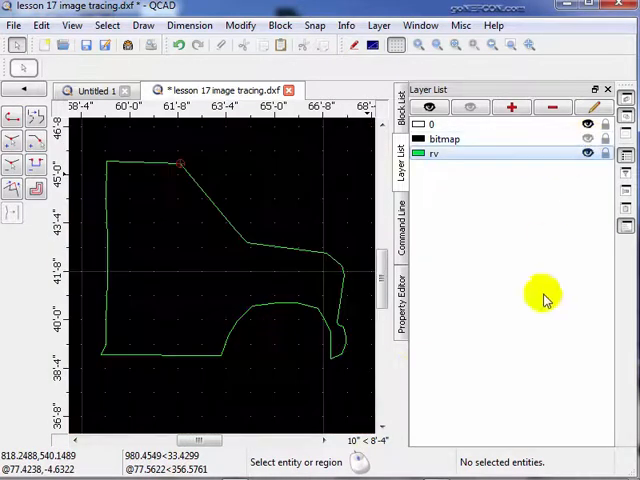
mouse_move(280, 357)
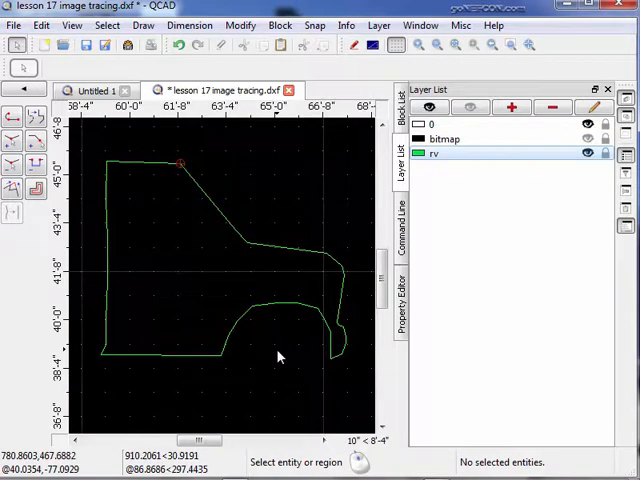
mouse_move(293, 378)
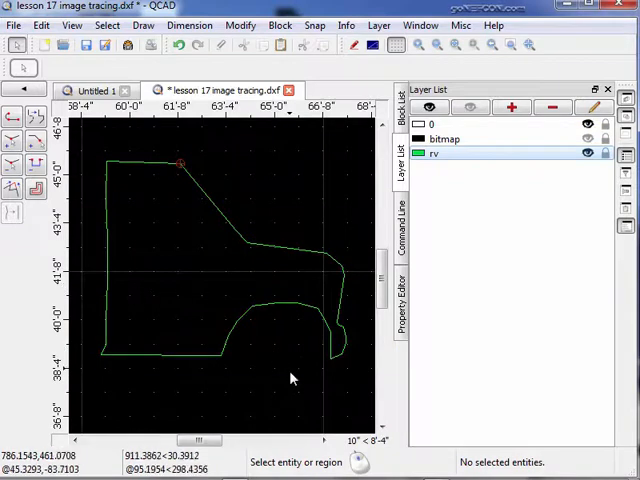
mouse_move(451, 188)
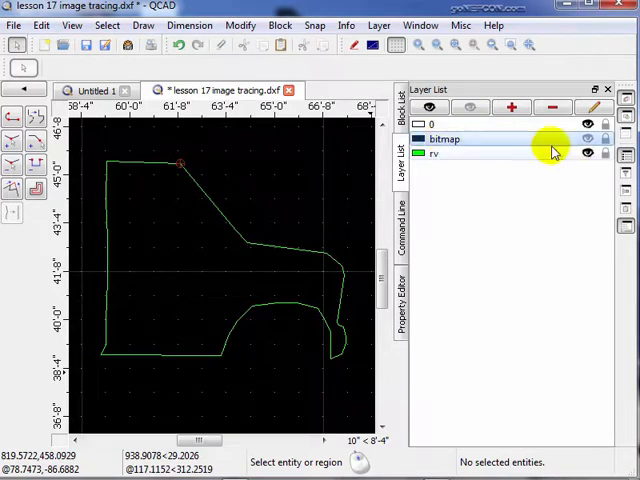
click(588, 139)
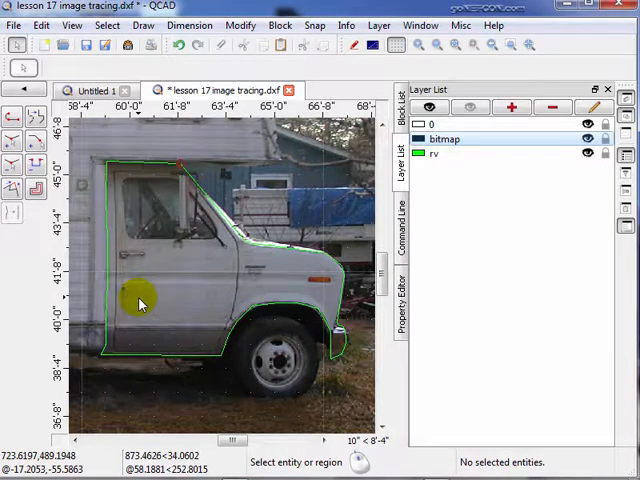
mouse_move(100, 250)
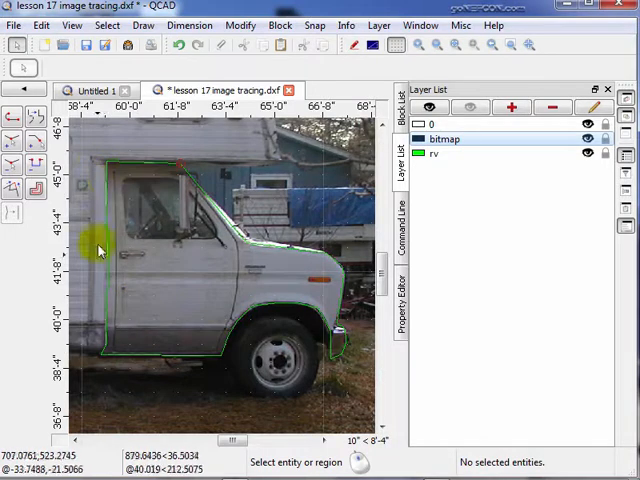
mouse_move(200, 180)
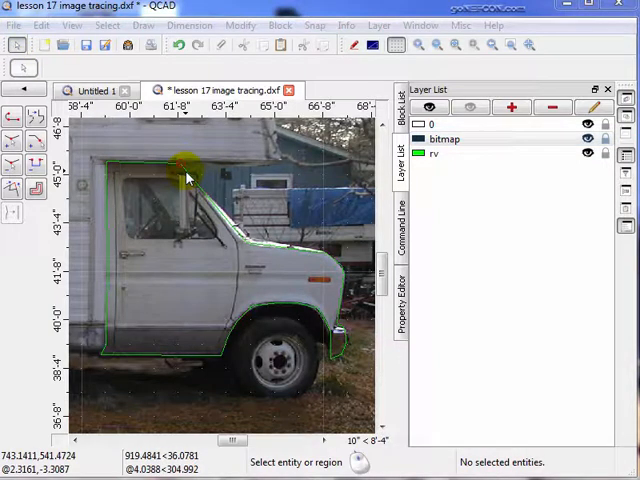
mouse_move(210, 200)
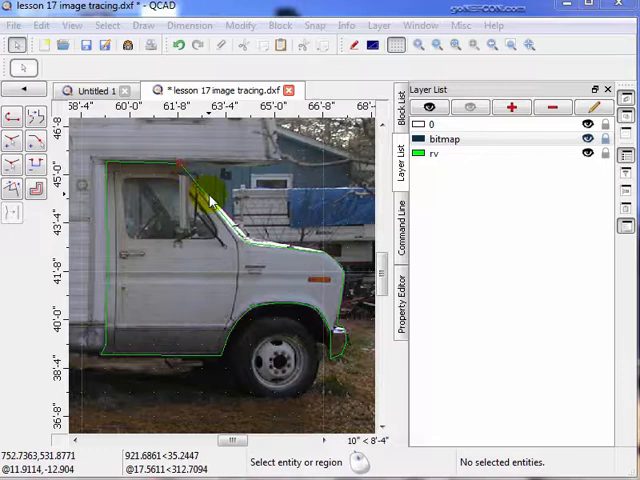
mouse_move(208, 195)
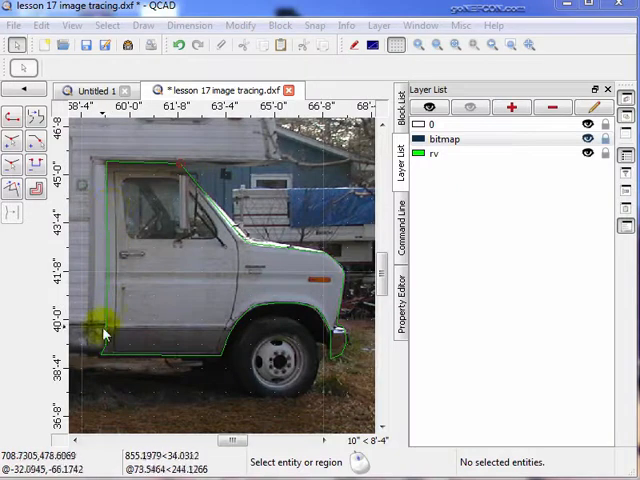
mouse_move(237, 338)
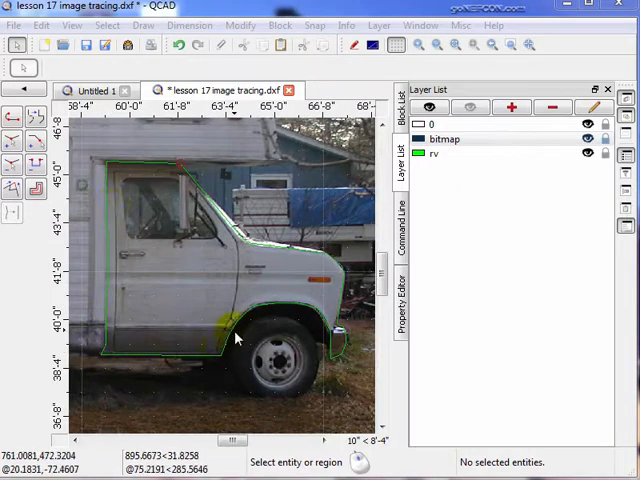
mouse_move(333, 363)
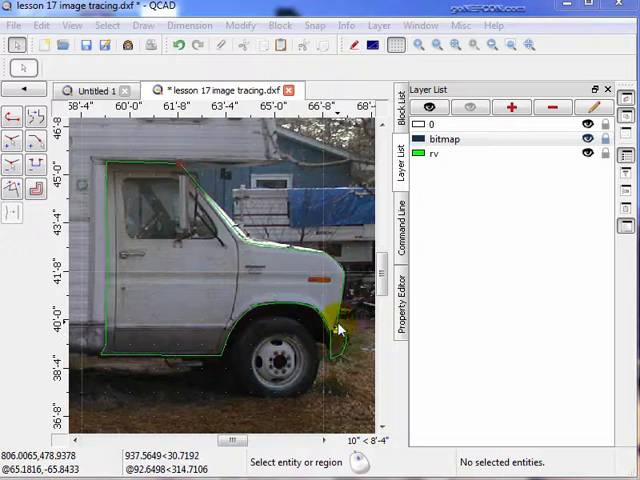
click(428, 139)
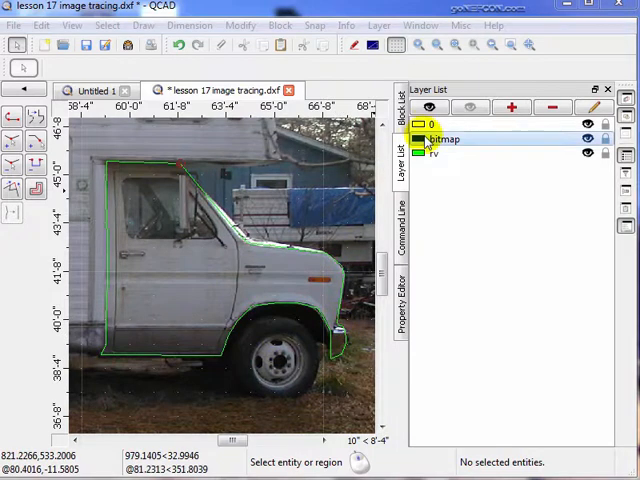
click(445, 139)
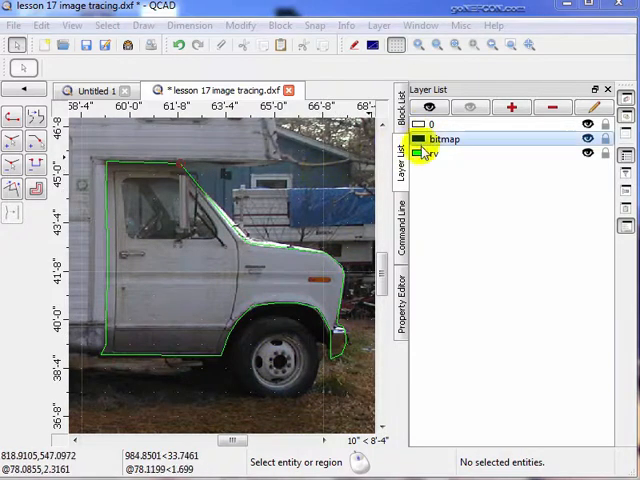